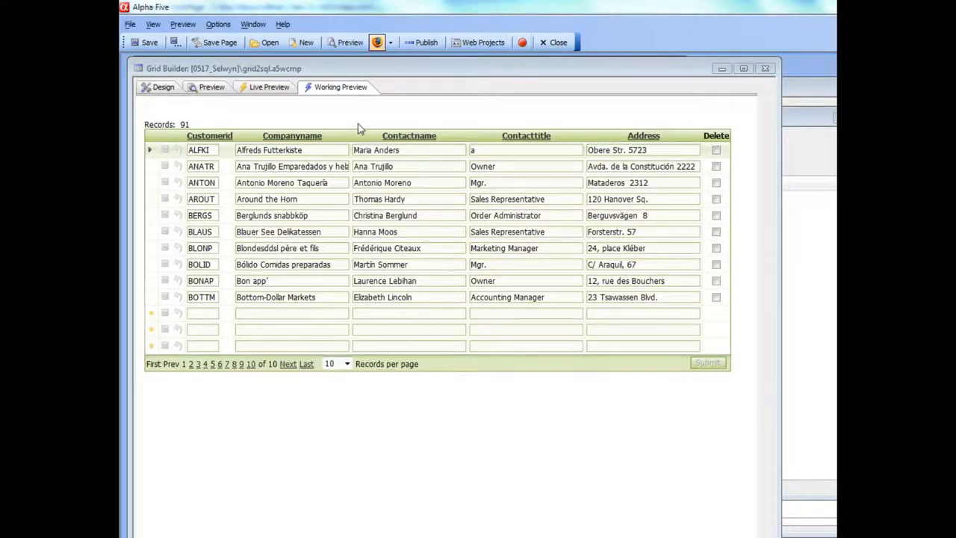
- Change ALFKI's contact name to John Smith and submit, halting in the Xbasic debugger
click(159, 86)
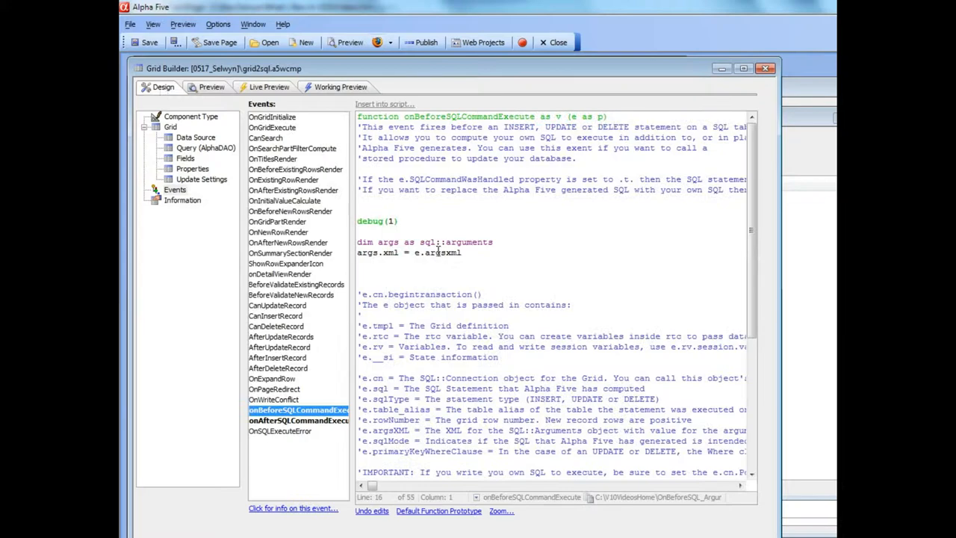
double_click(387, 241)
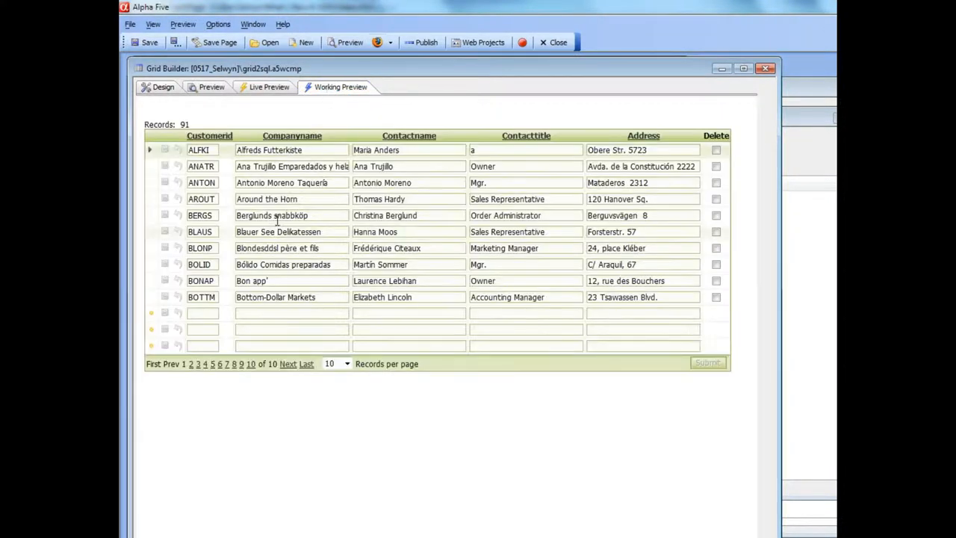
double_click(376, 151)
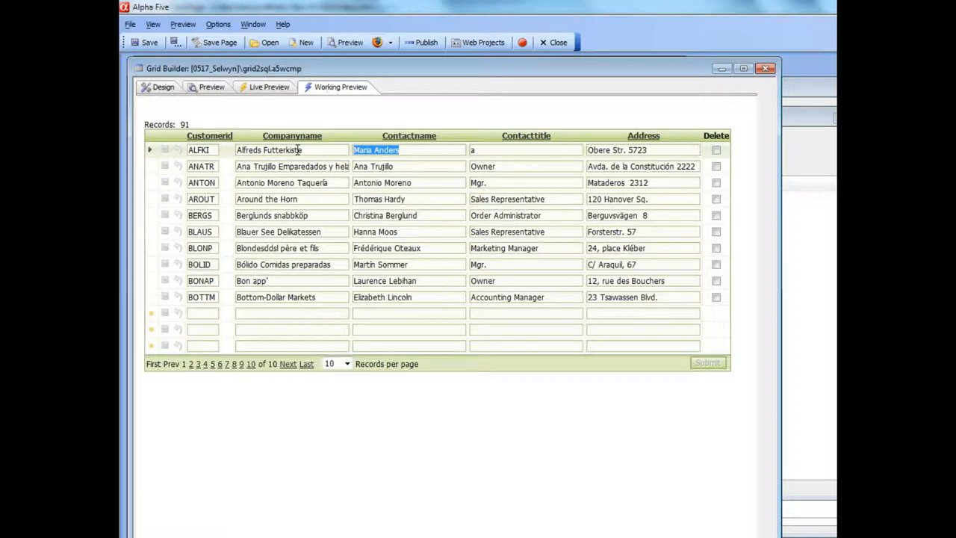
text(John Smith)
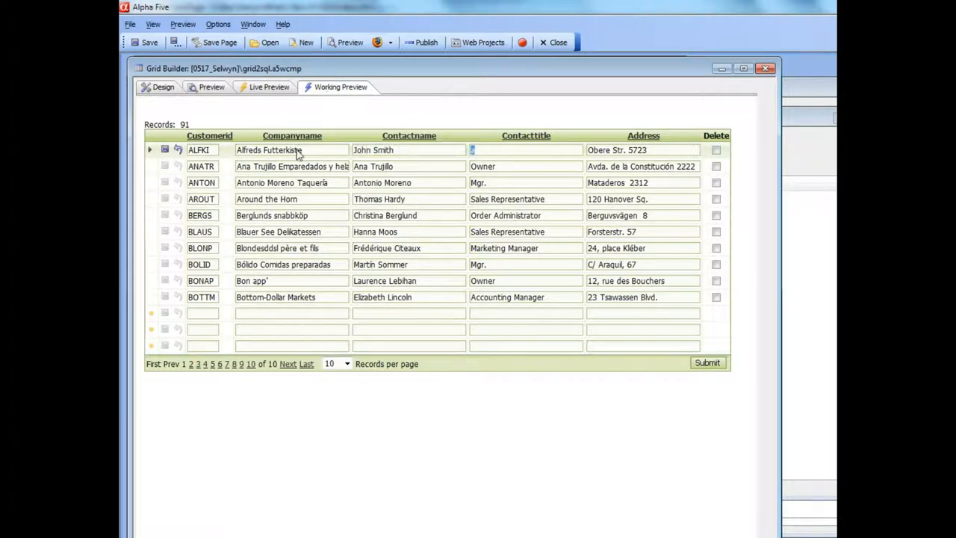
text(Alpha)
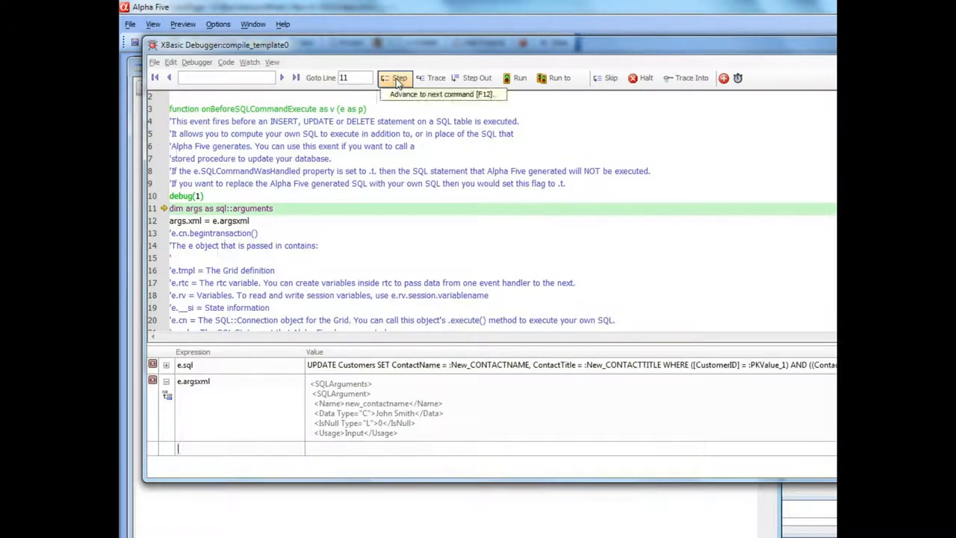
- Step through the script and watch args.count, args[1].data and args[1].name: 5, John Smith, new_contactname
click(399, 78)
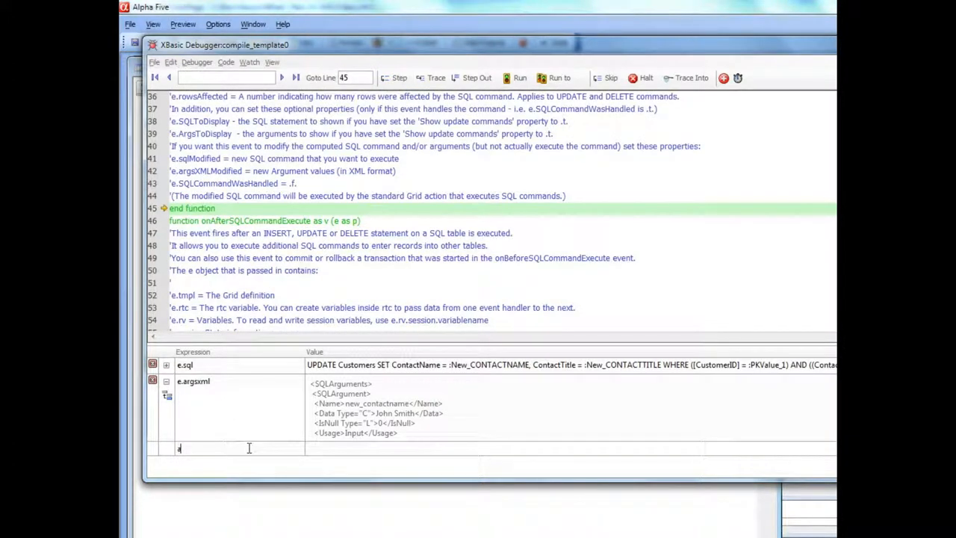
text(args)
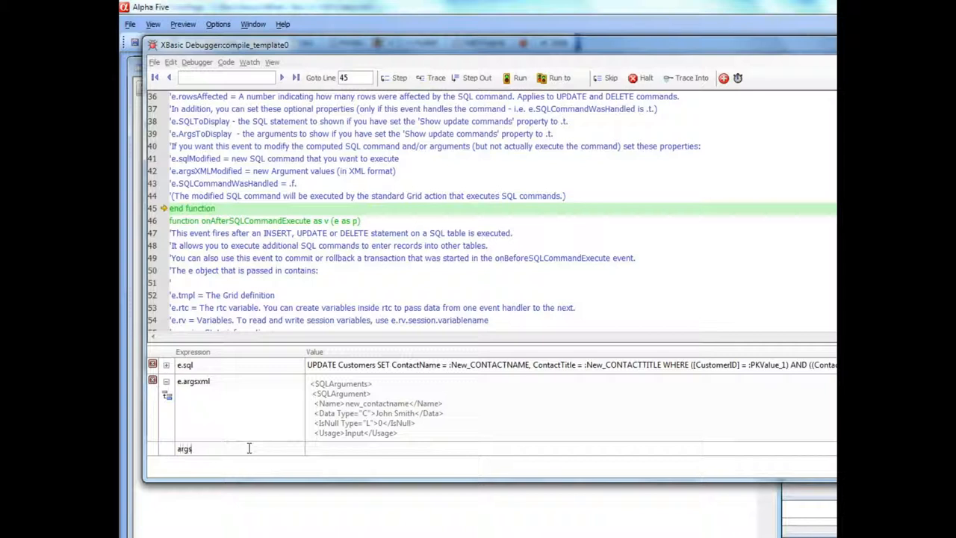
text(.count)
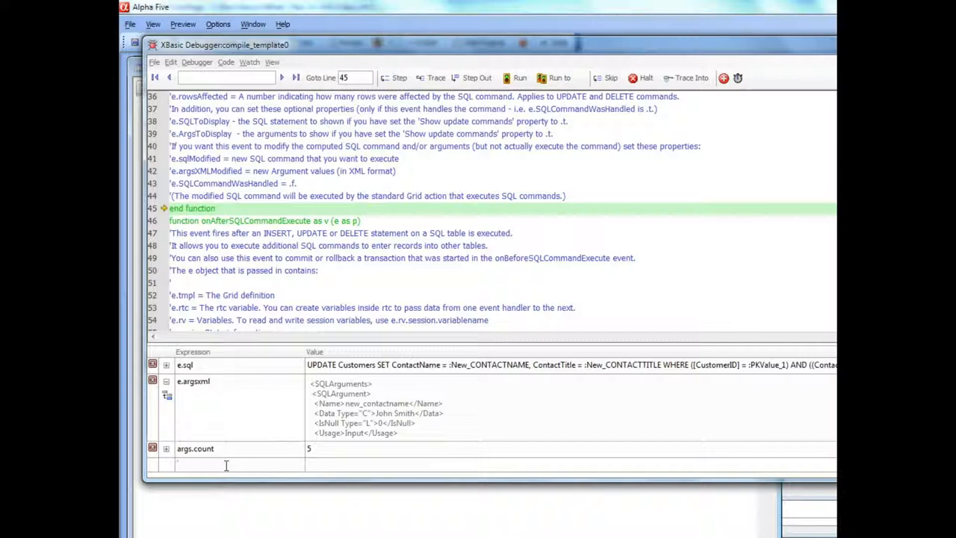
text(args[1].dat)
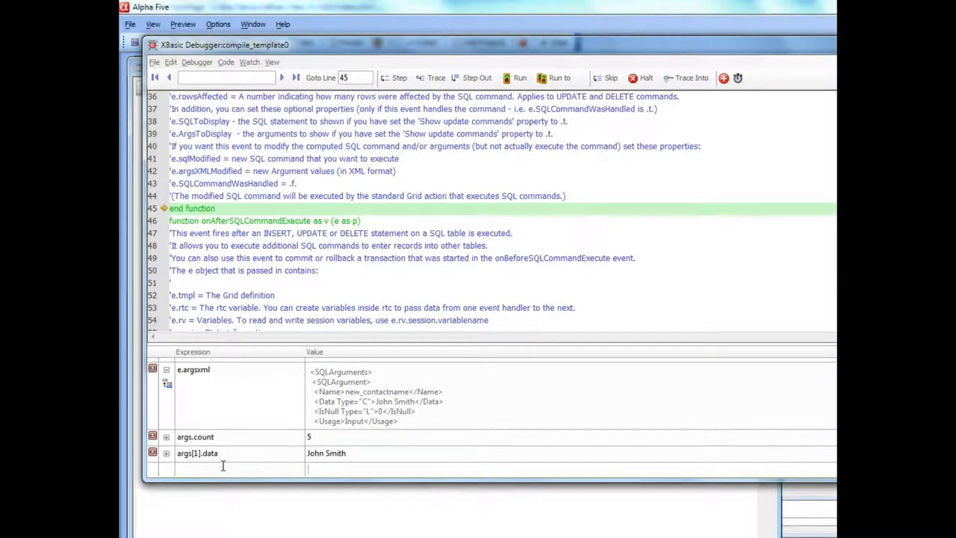
text(args[1].name)
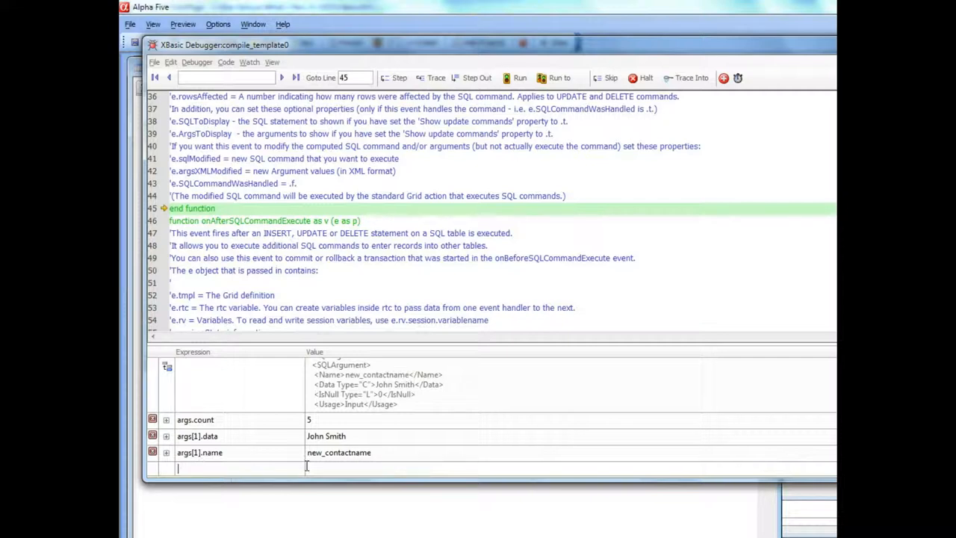
text(args)
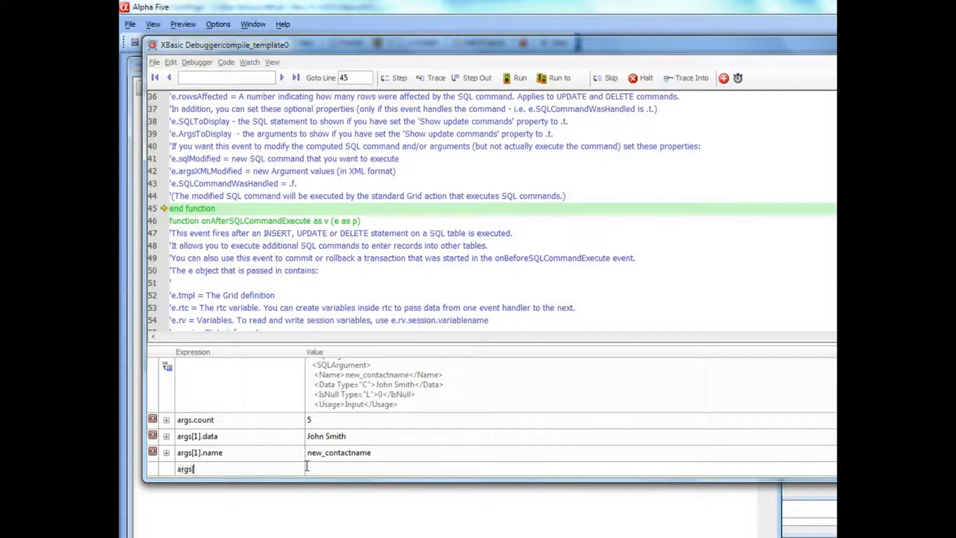
text([1].name)
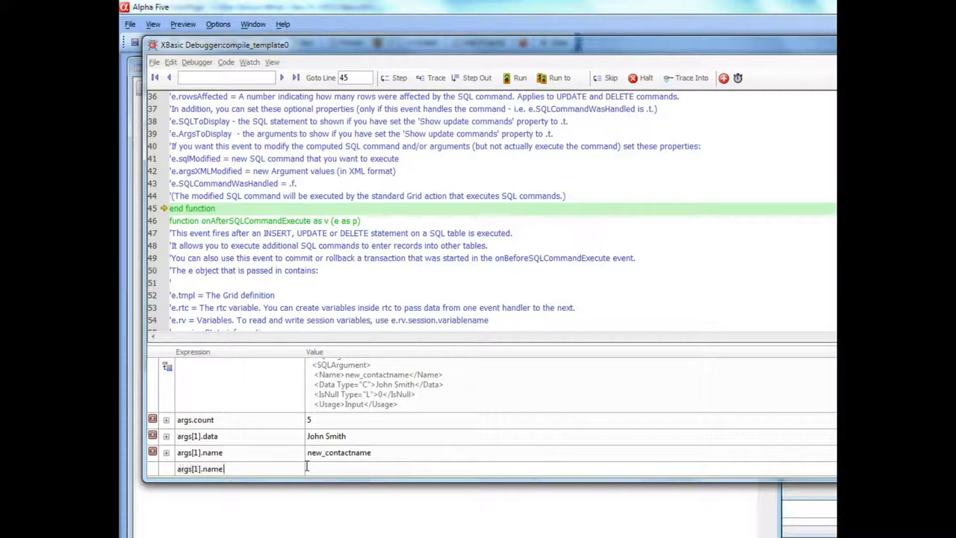
key(Backspace)
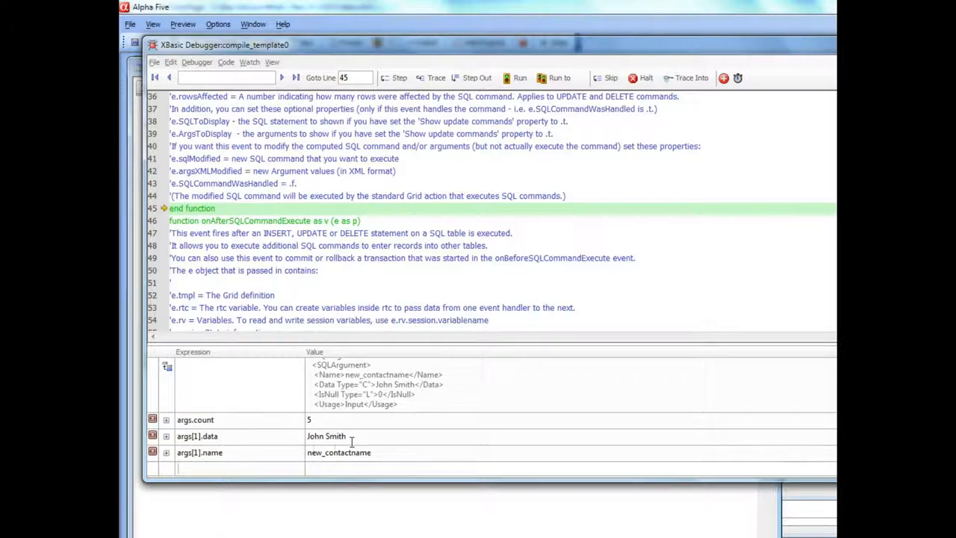
mouse_move(646, 78)
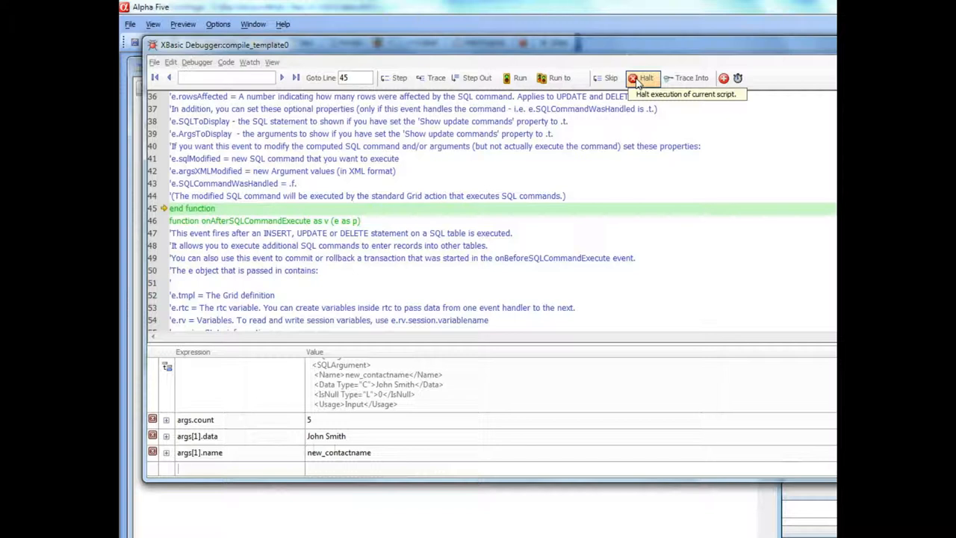
- Halt the debugger to stop the running event script
click(645, 77)
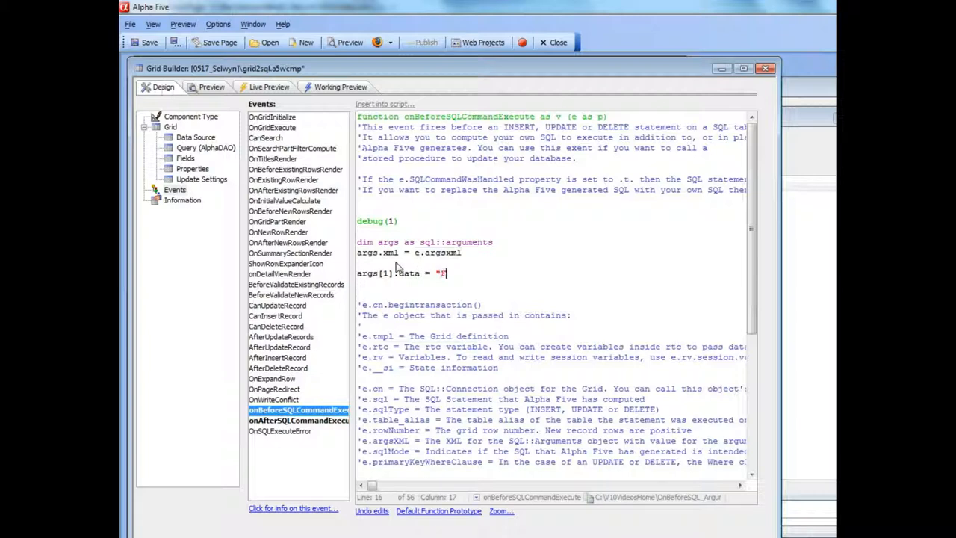
- Set args[1].data to "Fred Jones", then dim xml as c and assign it args.xml
text(red Jones")
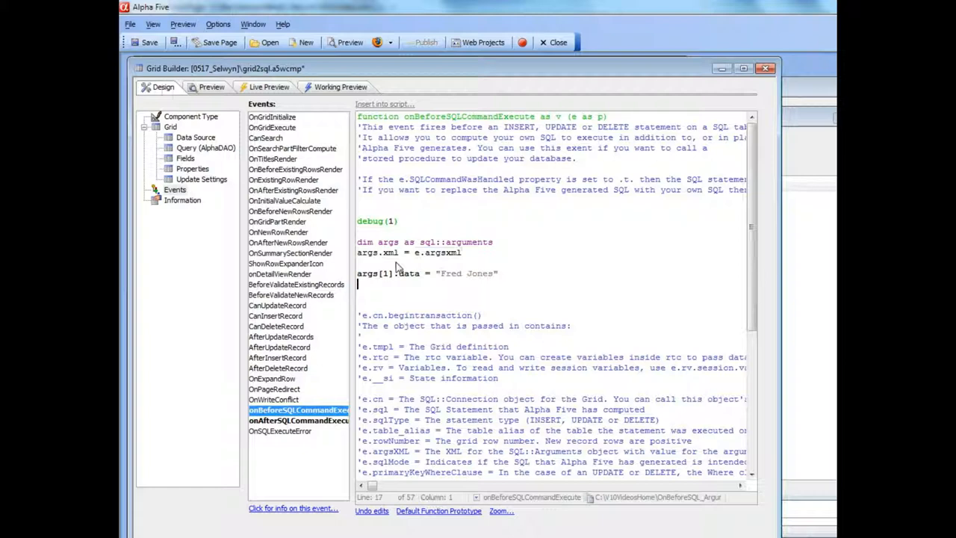
text(dim xml as)
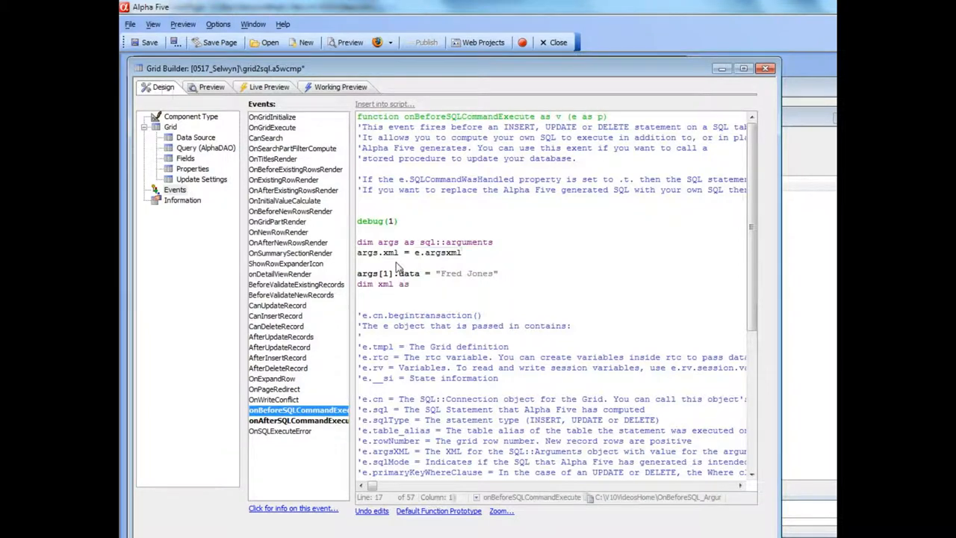
text(as c)
text(xml = args.xml)
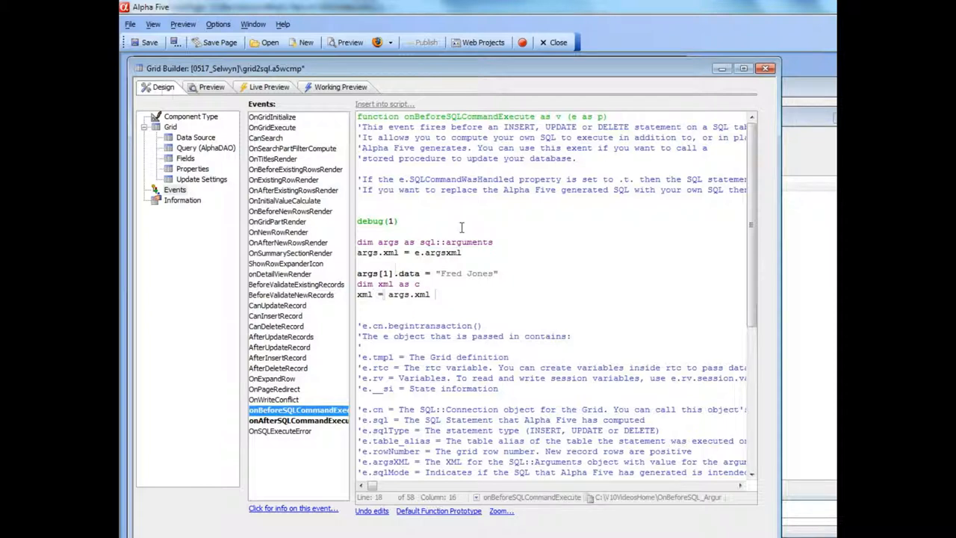
double_click(441, 241)
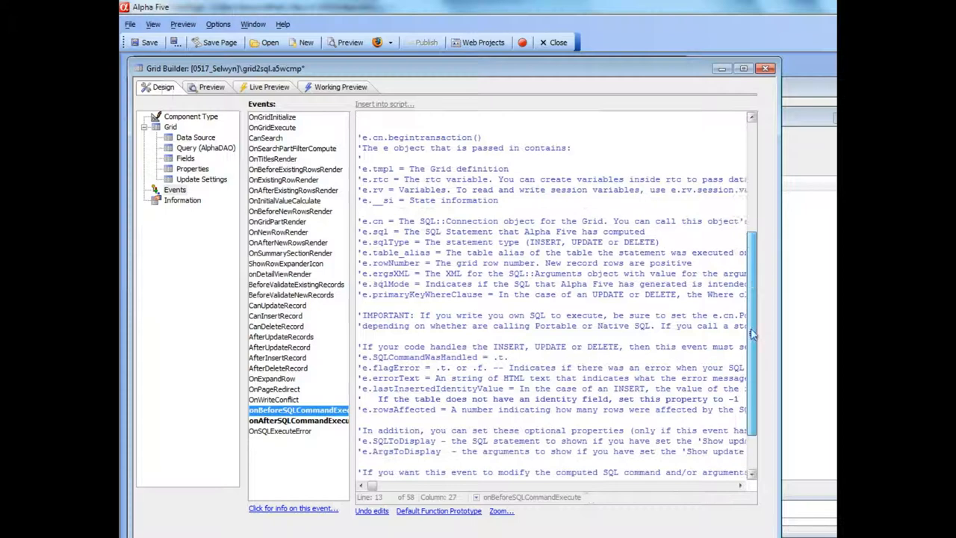
scroll(down, 3)
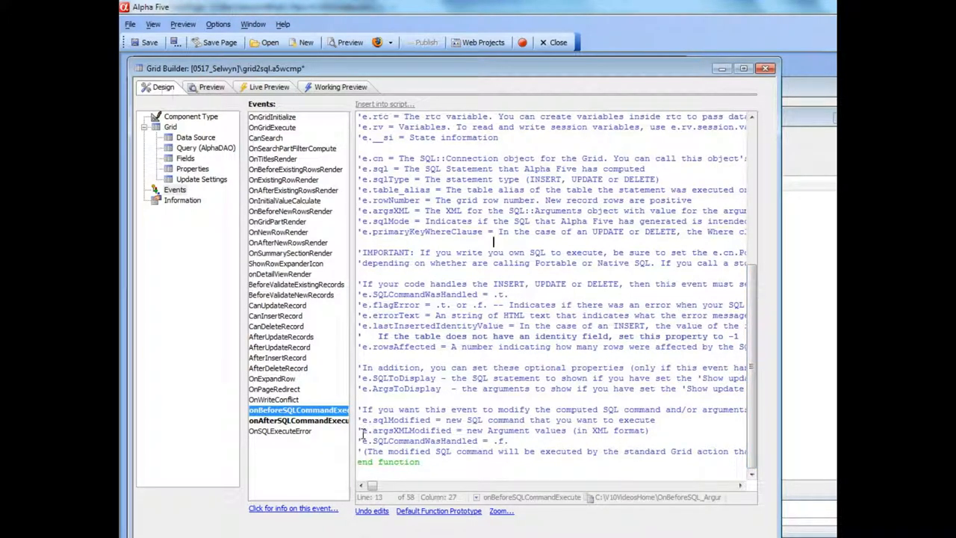
double_click(407, 431)
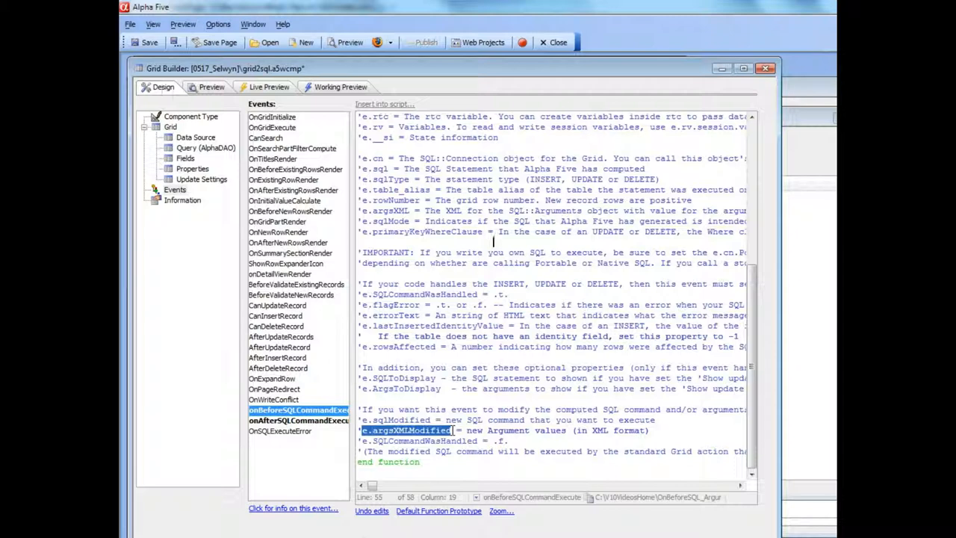